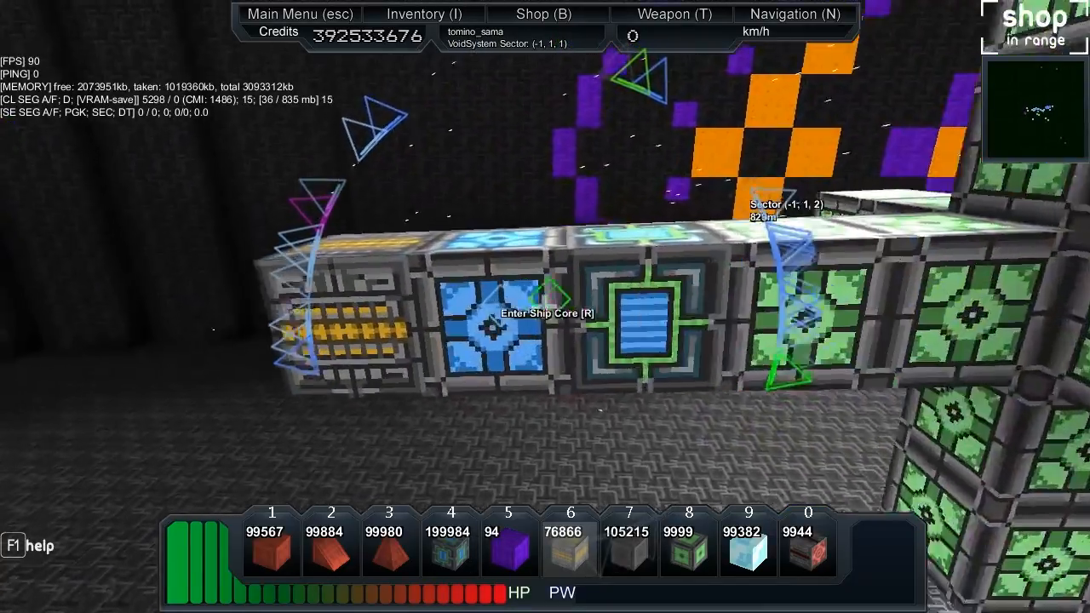
# Step: Enter the Orion engine ship's core with R to pilot it in flight mode
pyautogui.press('r')
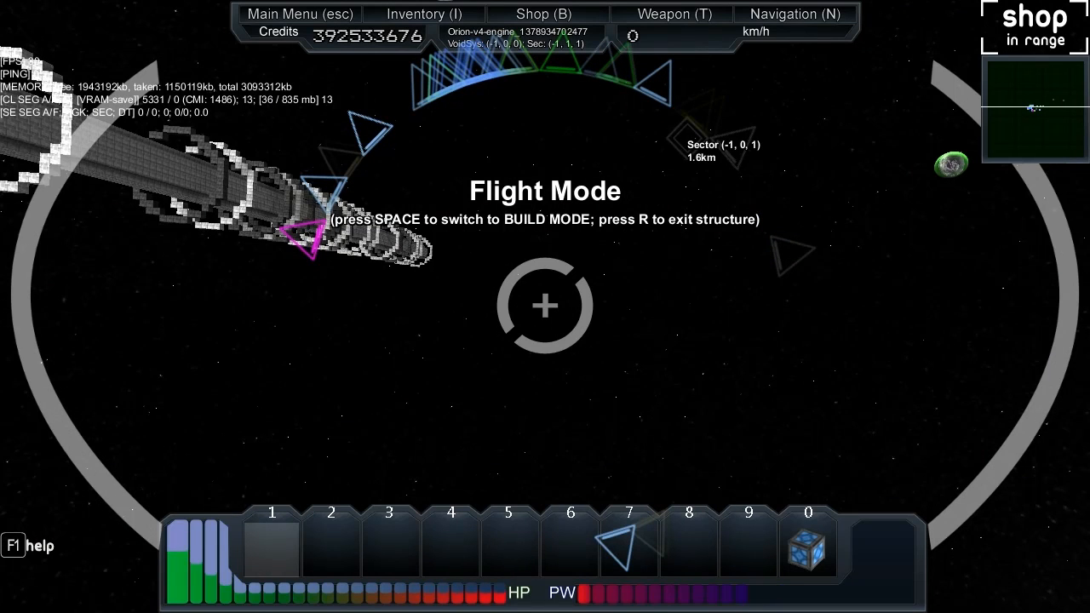
# Step: Put the Pulse Computer (8, 8, 7) into weapon hotbar slot 1
pyautogui.click(674, 14)
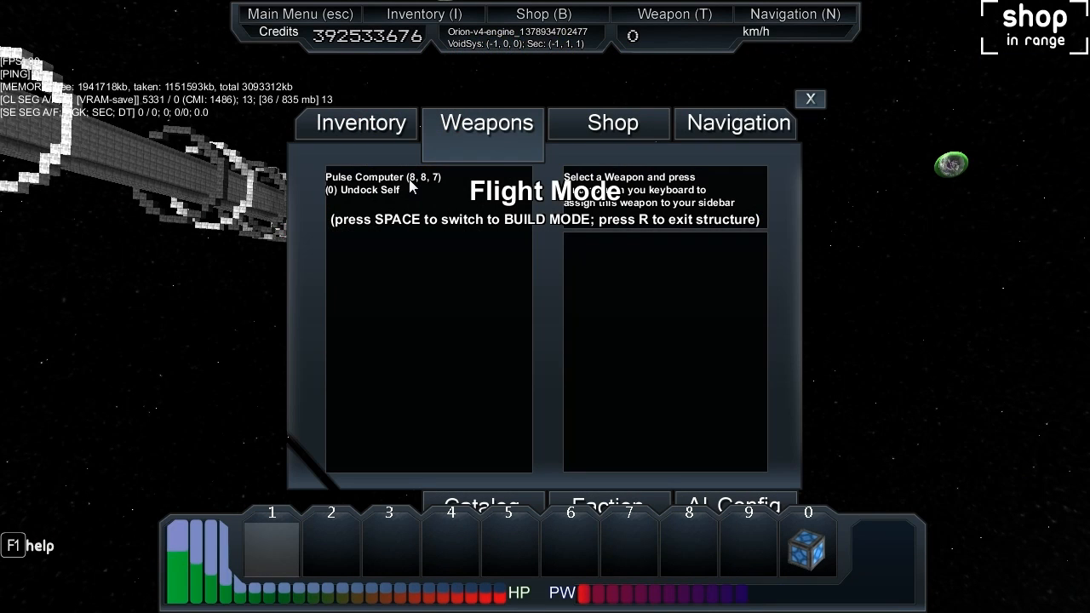
pyautogui.click(382, 176)
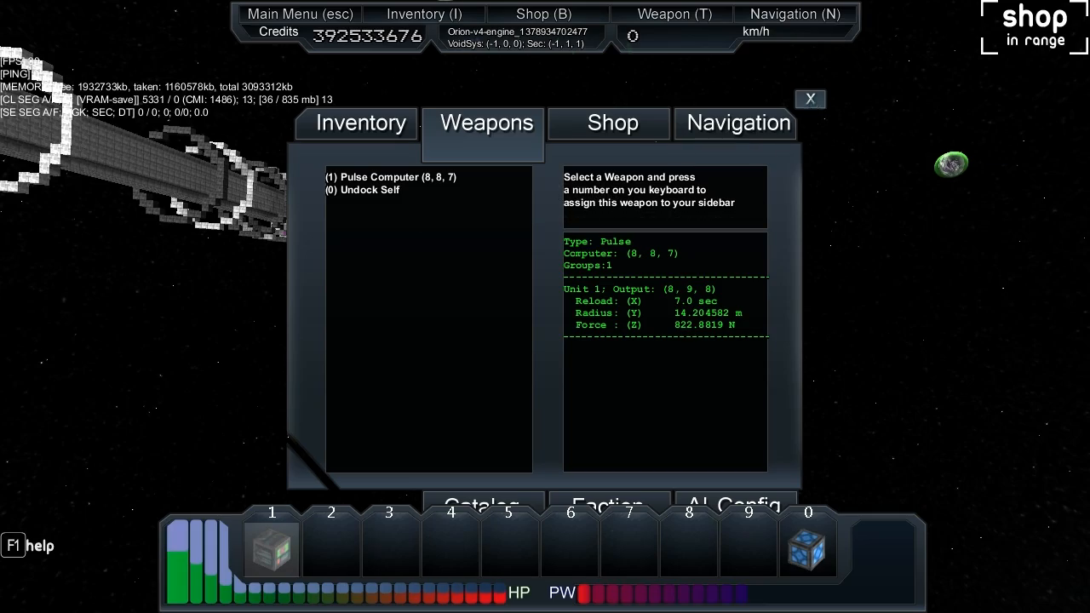
pyautogui.click(809, 99)
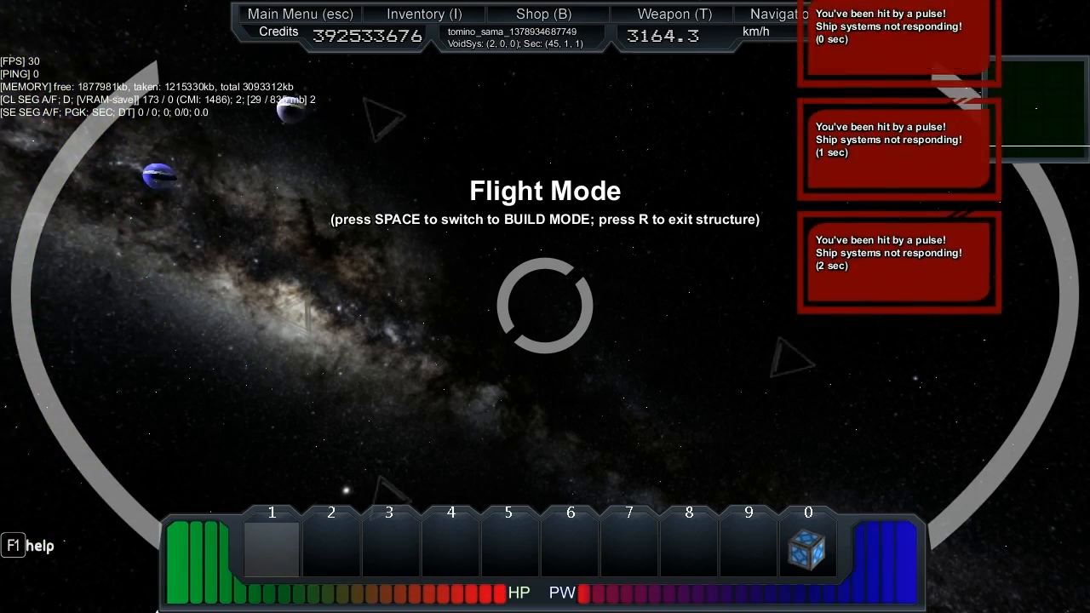
# Step: Re-enter the ship and fly with pulse thrust to sector (134, 1, 1)
pyautogui.press('r')
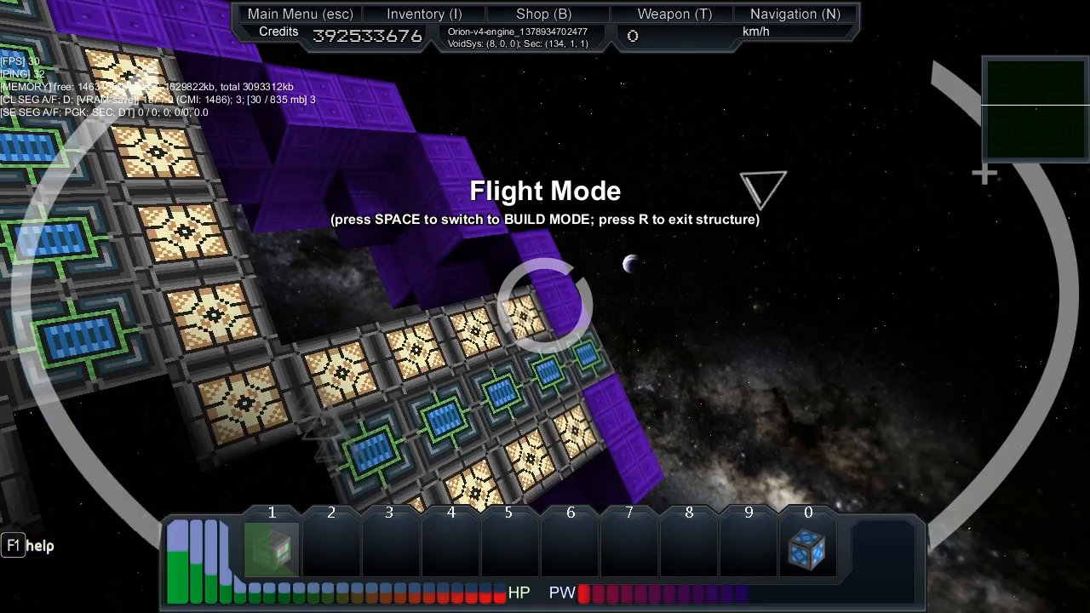
# Step: Re-enter the ship and pulse onward to sector (177, 1, 1)
pyautogui.press('r')
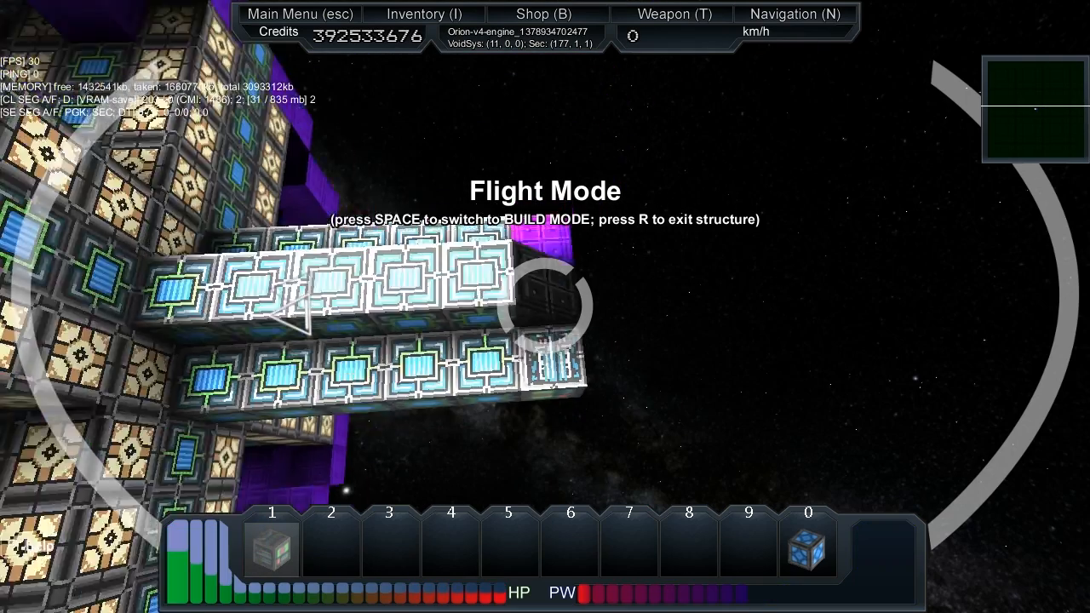
# Step: Re-enter the ship and accelerate on to sector (215, 1, 1)
pyautogui.press('r')
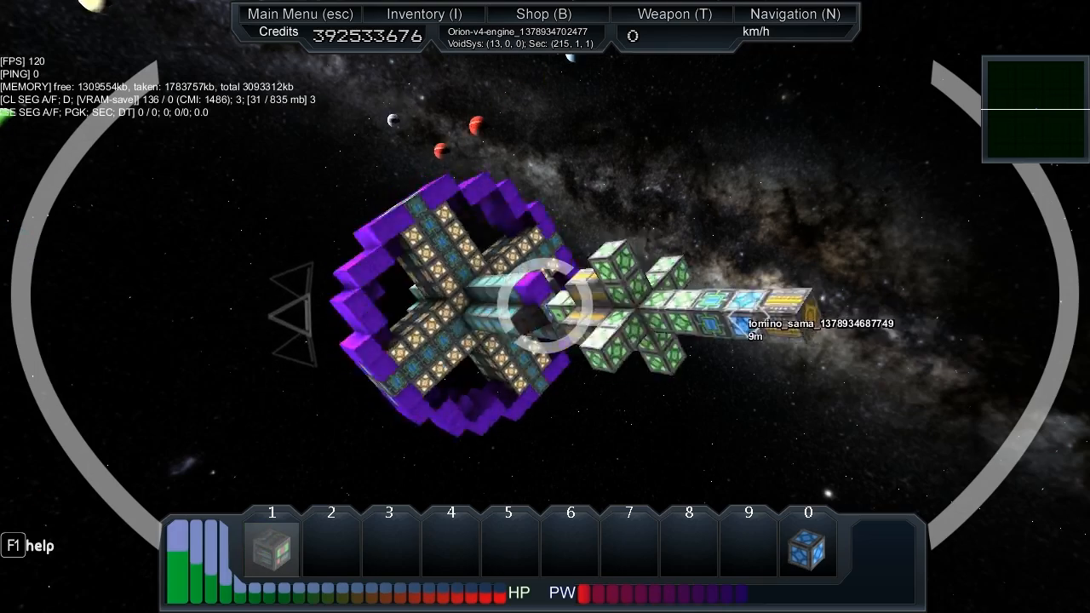
# Step: Thrust forward until the sector readout shows (262, 1, 1)
pyautogui.press('space')
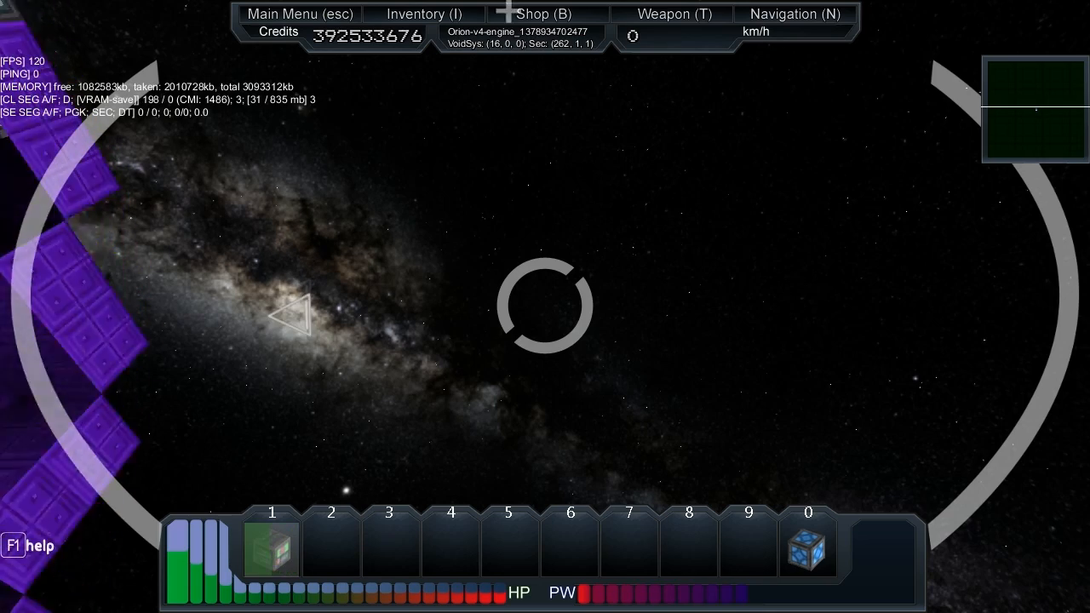
pyautogui.press('space')
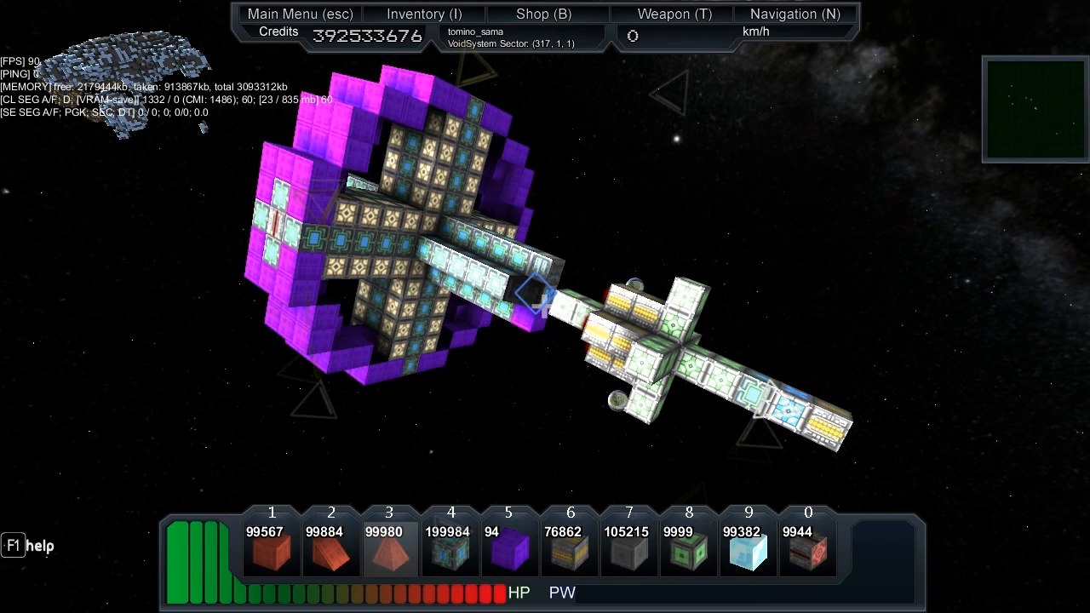
pyautogui.moveTo(532, 294)
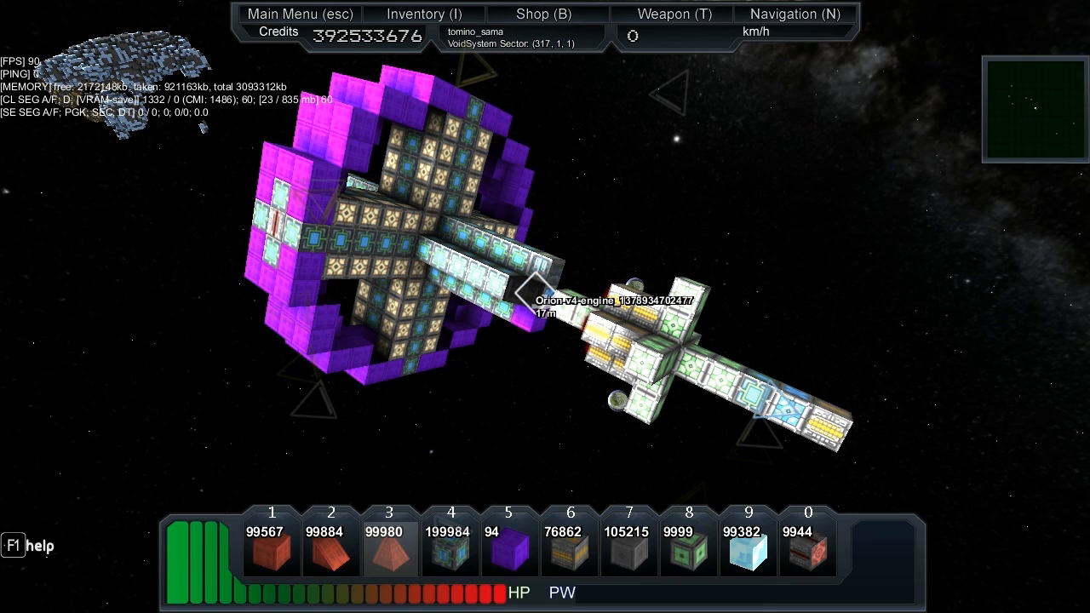